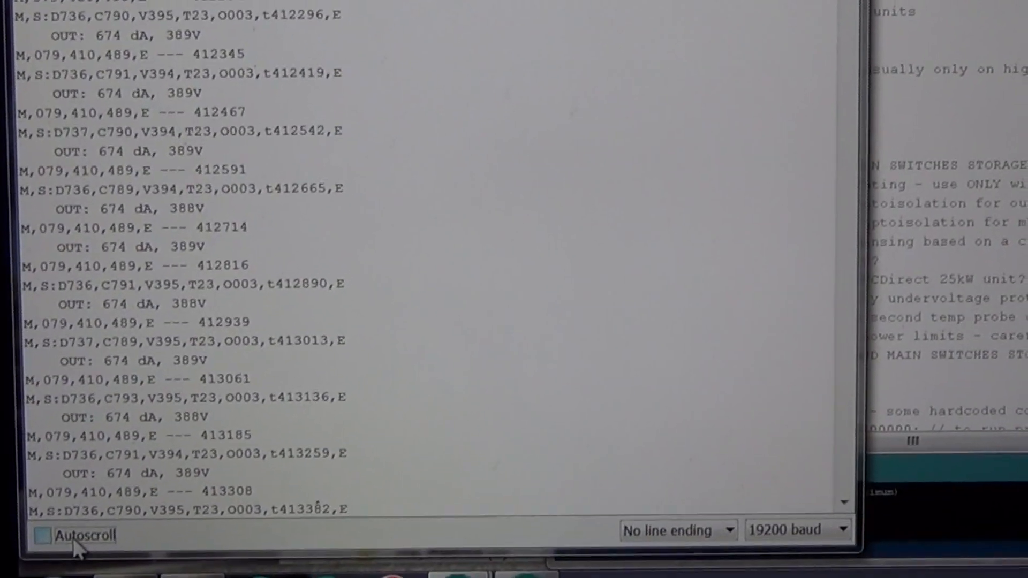
# Toggle Autoscroll to alternately hold the log still and follow new telemetry lines.
pyautogui.click(42, 535)
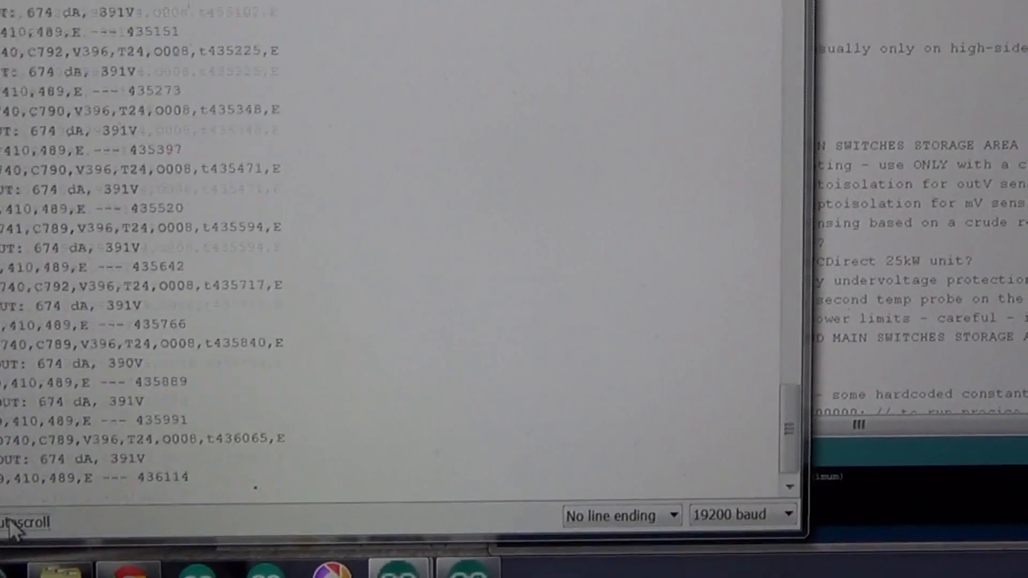
pyautogui.click(95, 532)
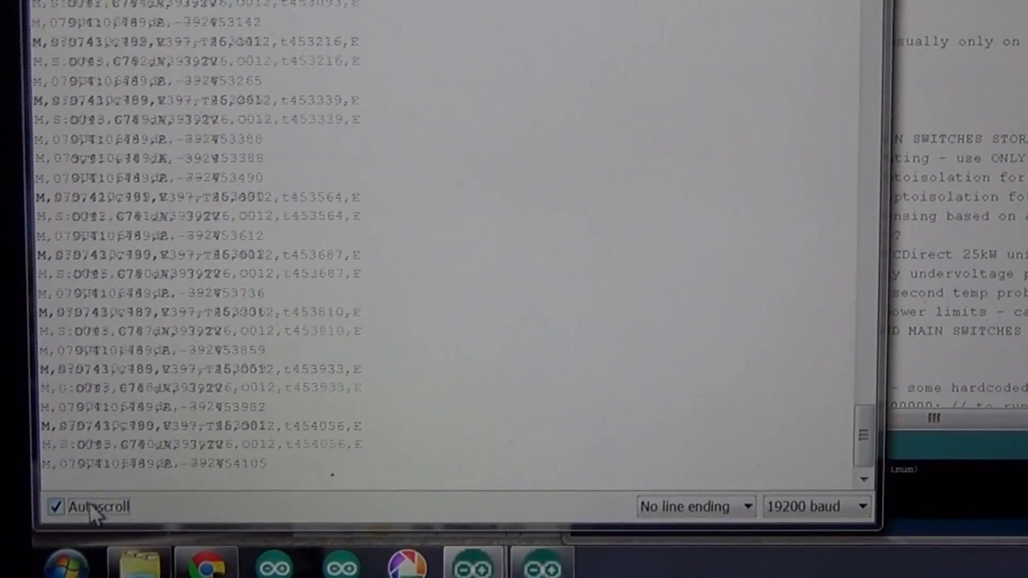
pyautogui.click(54, 506)
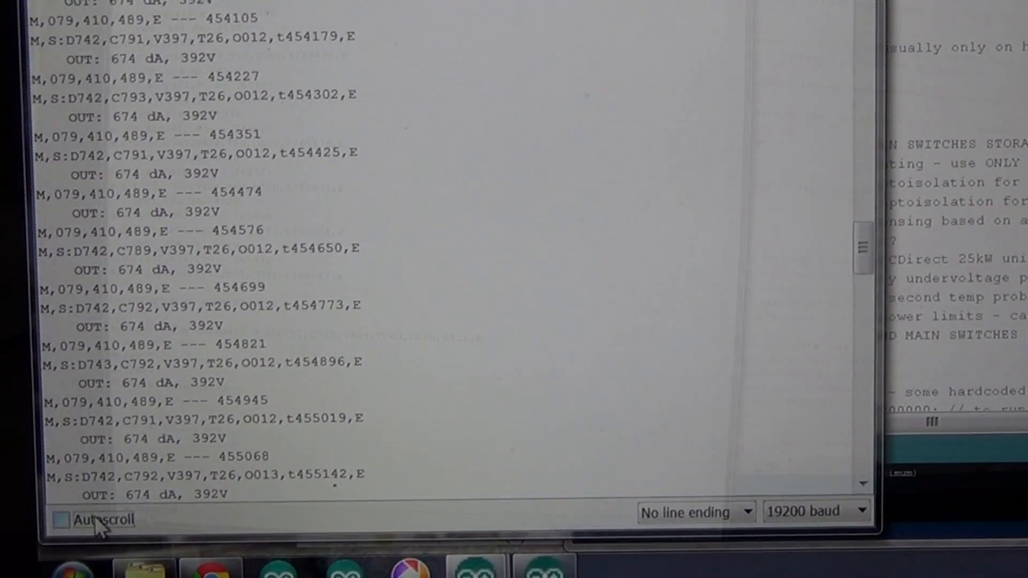
pyautogui.click(61, 518)
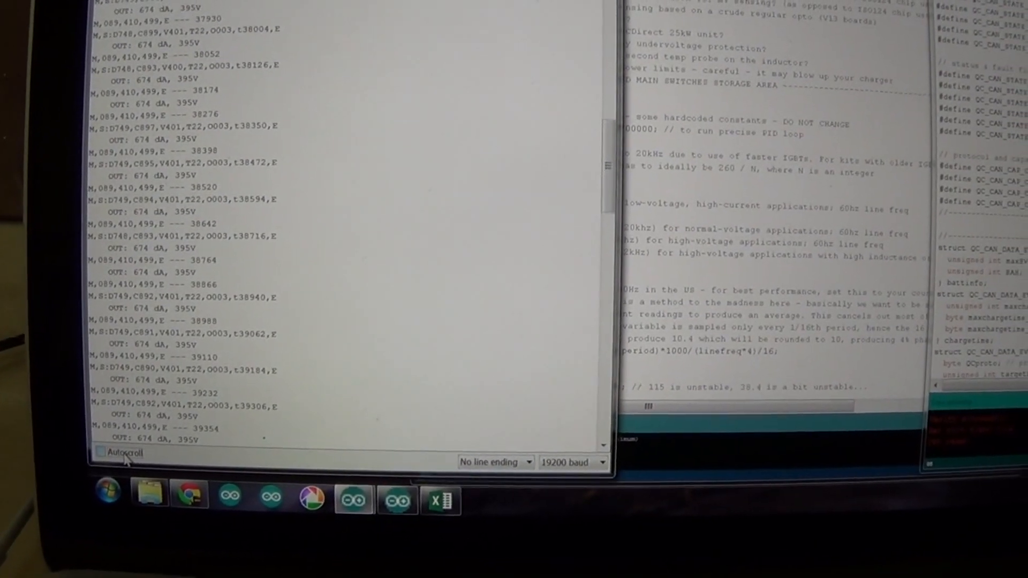
# Pause to read volts and heatsink temperature, then leave Autoscroll on following live telemetry.
pyautogui.click(97, 450)
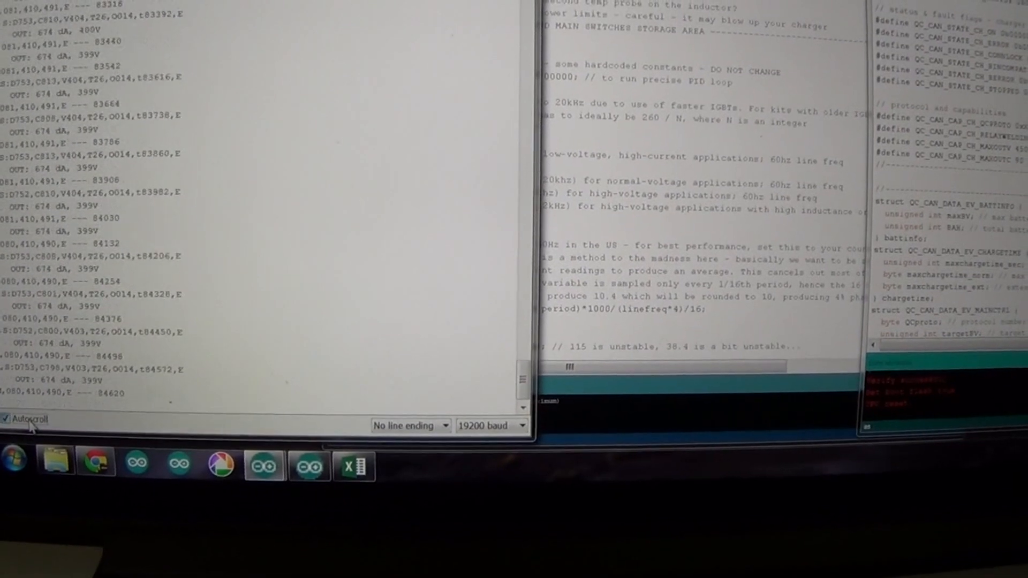
pyautogui.click(8, 419)
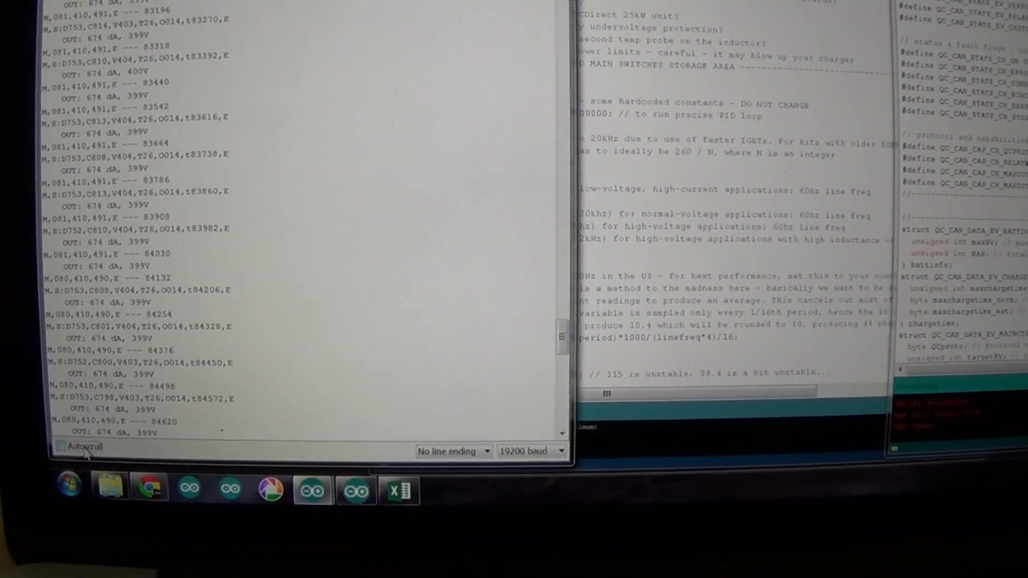
pyautogui.click(66, 451)
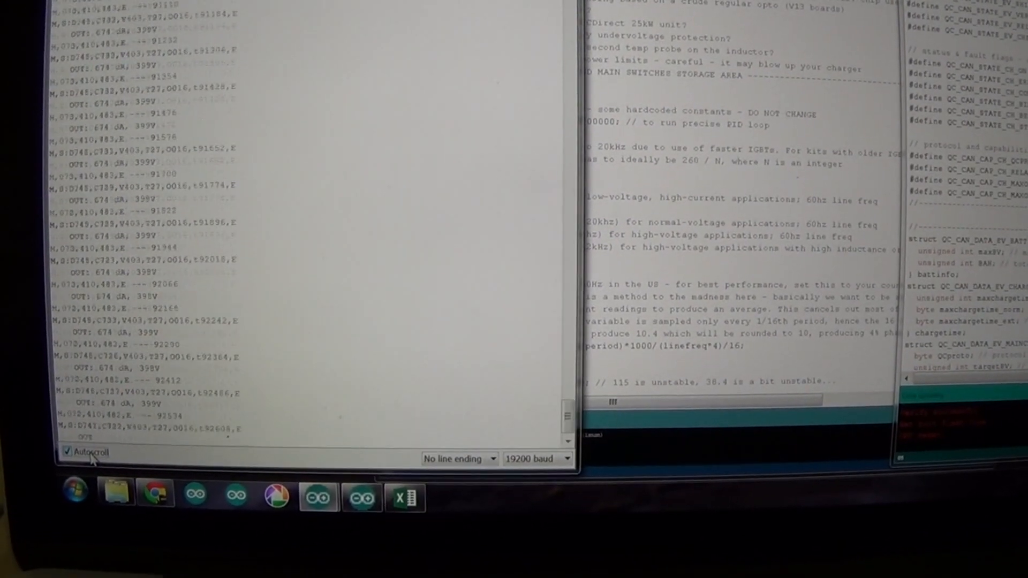